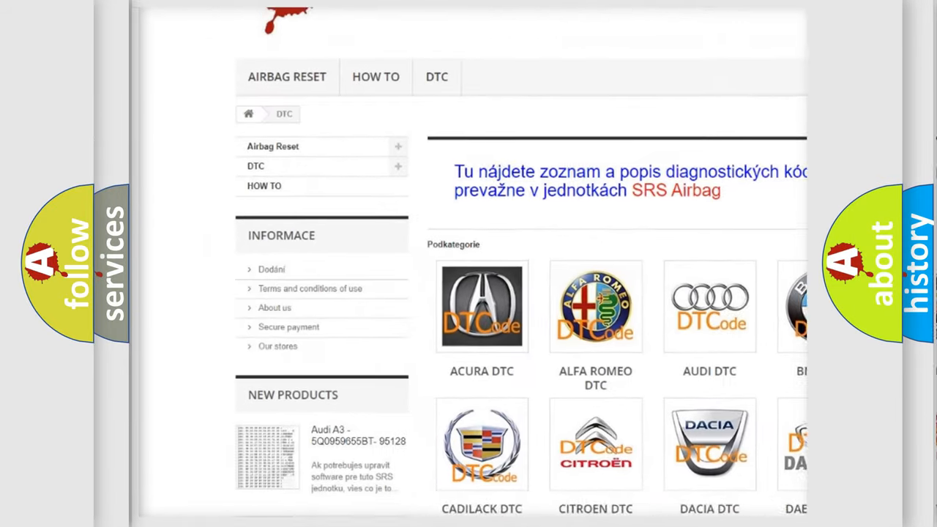
scroll("down", 3)
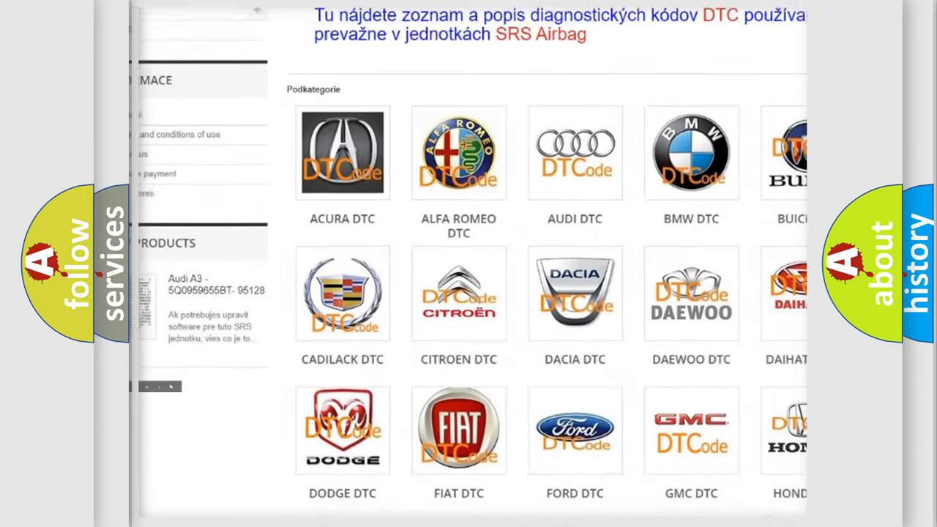
scroll("down", 3)
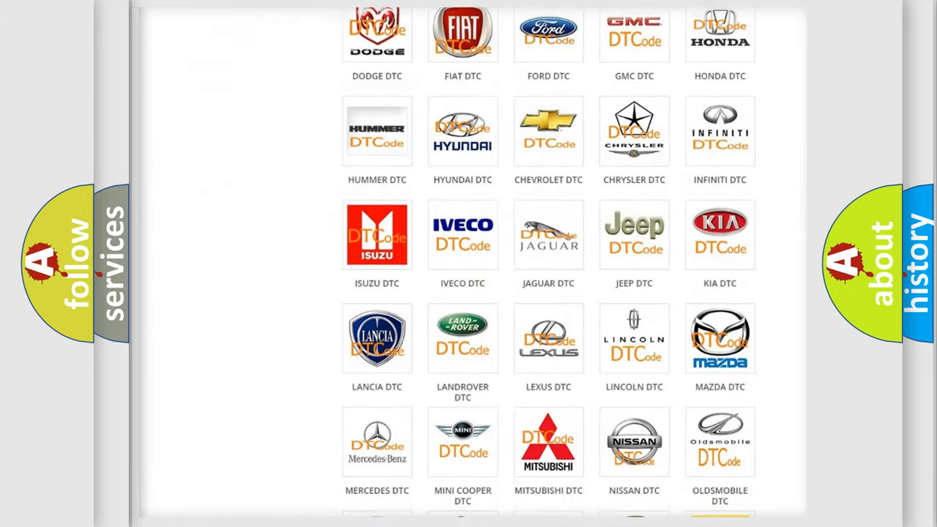
scroll("down", 3)
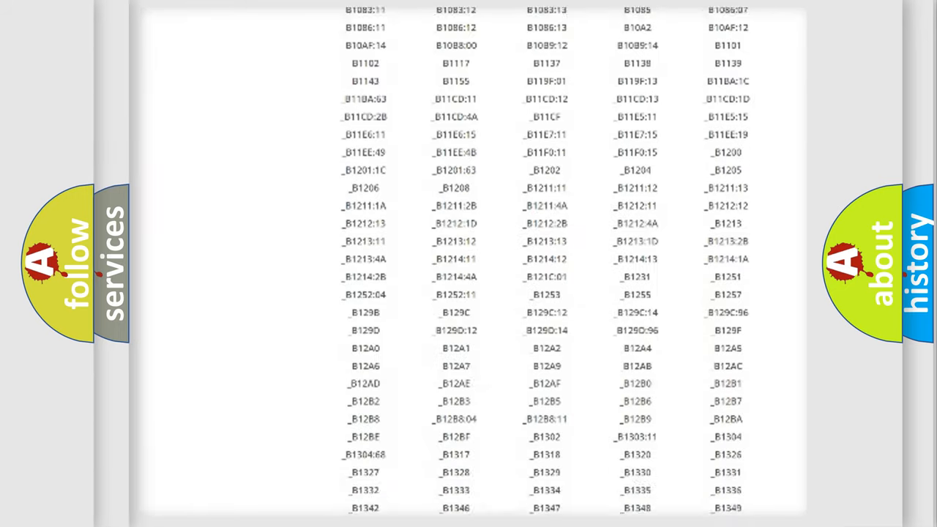
scroll("down", 3)
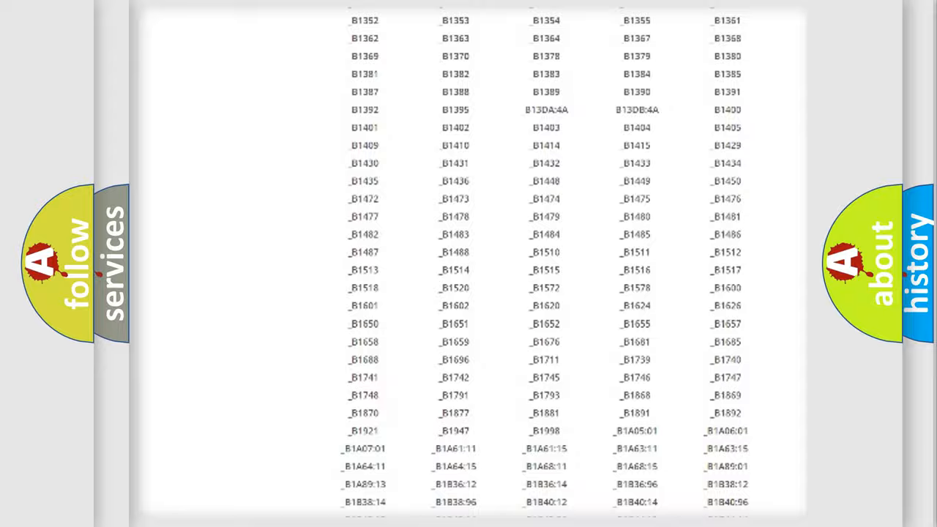